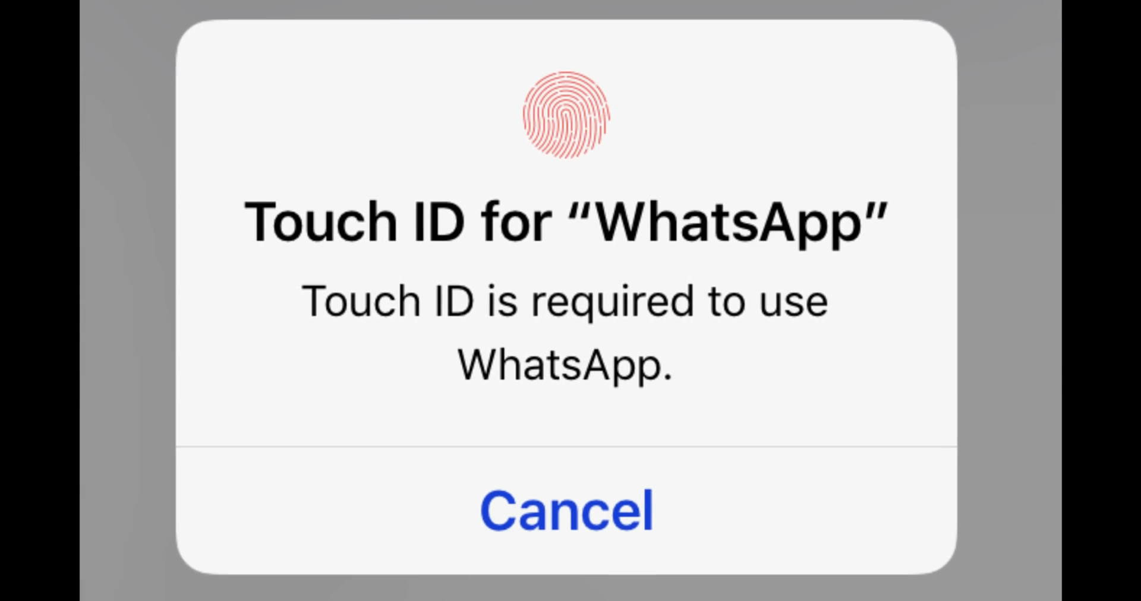
Dismiss the Touch ID prompt and return to the iPhone home screen
{"action": "left_click", "coordinate": [566, 508]}
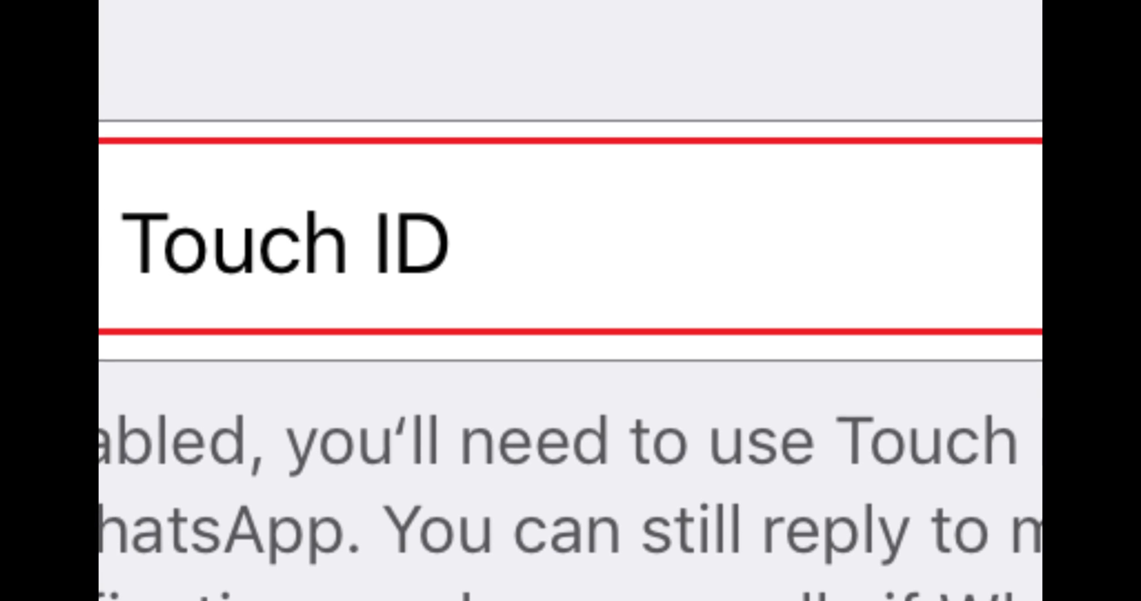
{"action": "scroll", "scroll_direction": "down", "scroll_amount": 3}
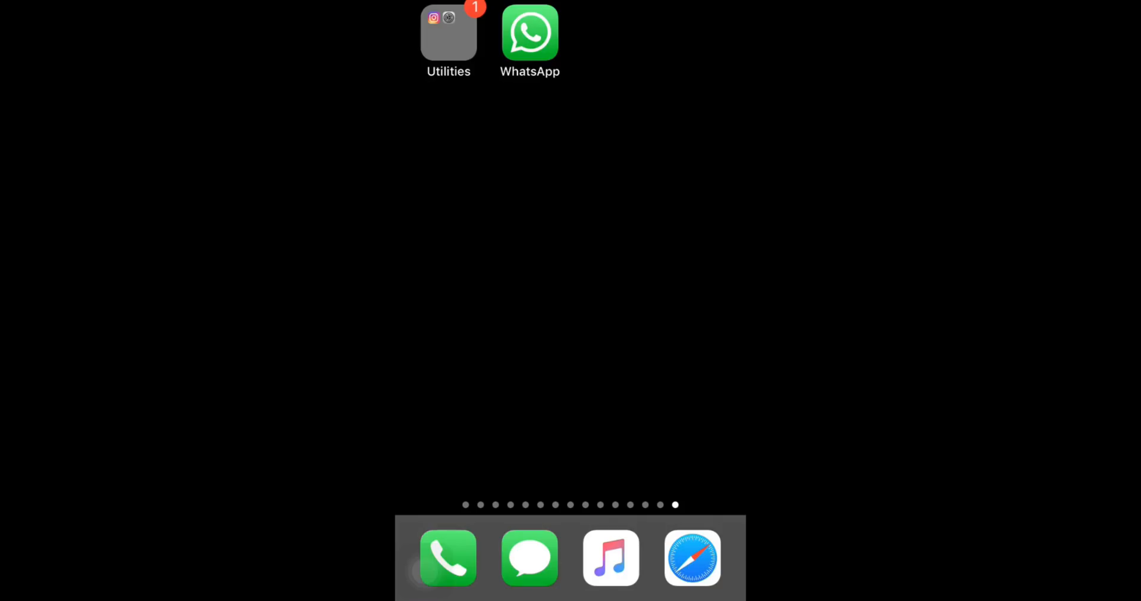
Reopen WhatsApp and reach the Screen Lock (Touch ID) page via Settings > Account > Privacy
{"action": "left_click", "coordinate": [530, 34]}
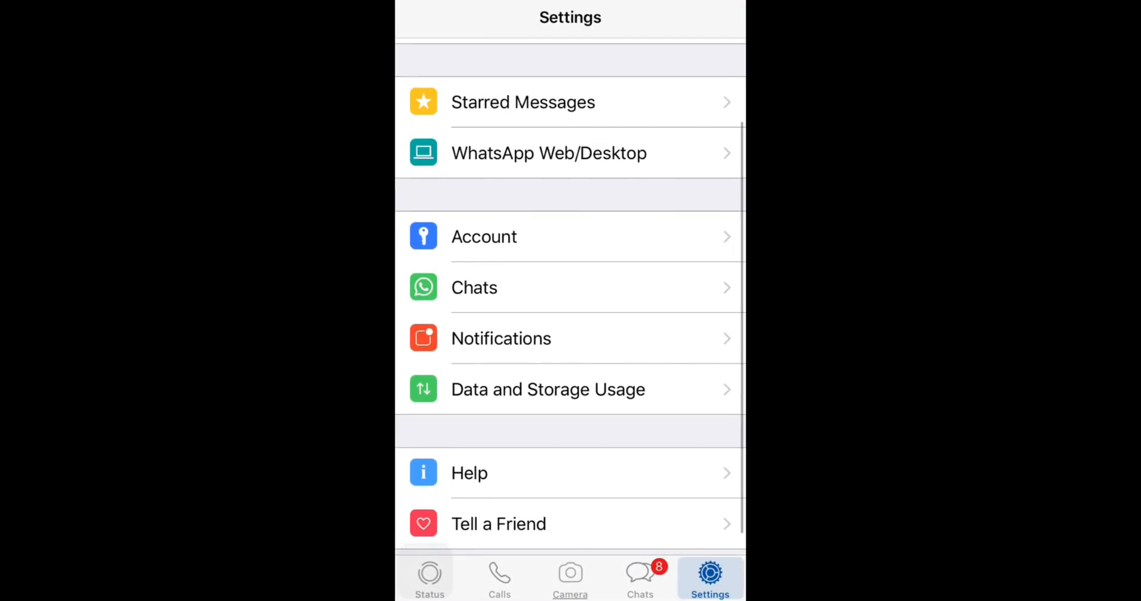
{"action": "left_click", "coordinate": [484, 237]}
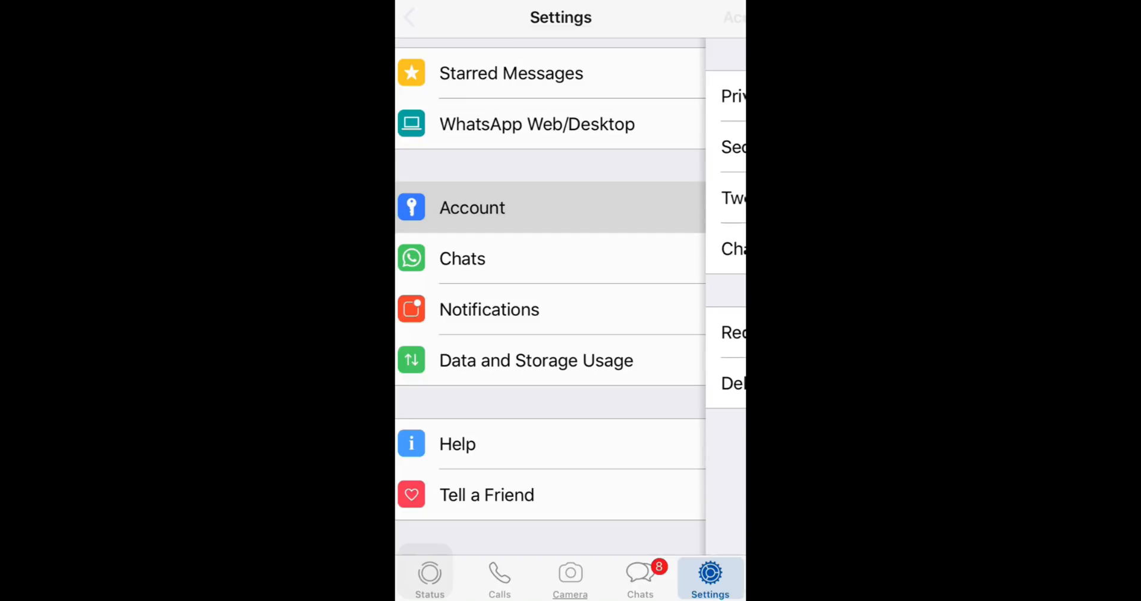
{"action": "left_click", "coordinate": [471, 208]}
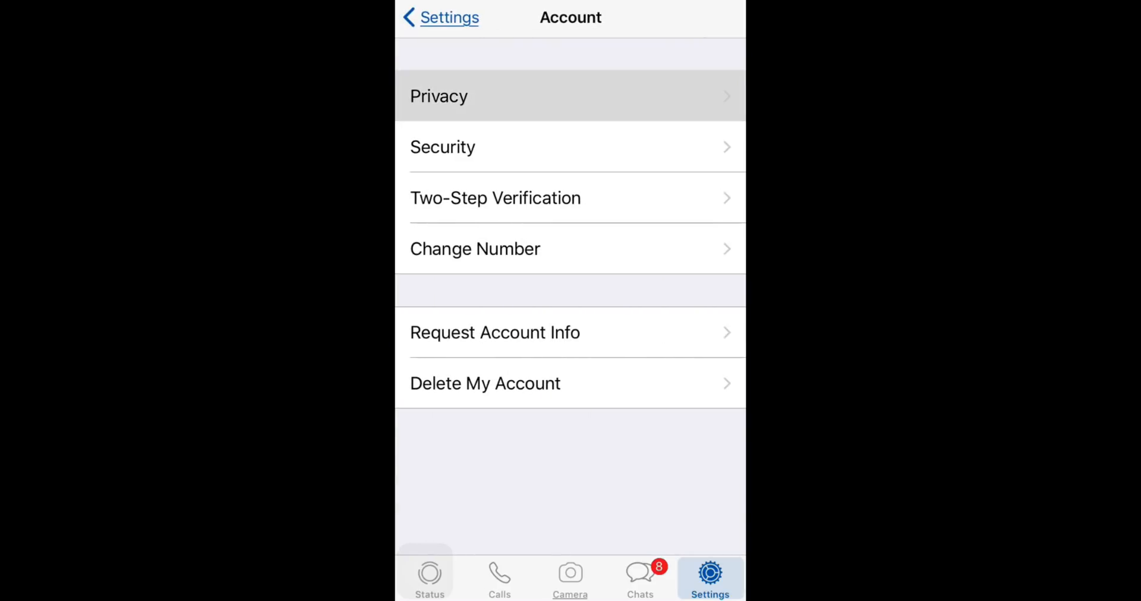
{"action": "left_click", "coordinate": [438, 95]}
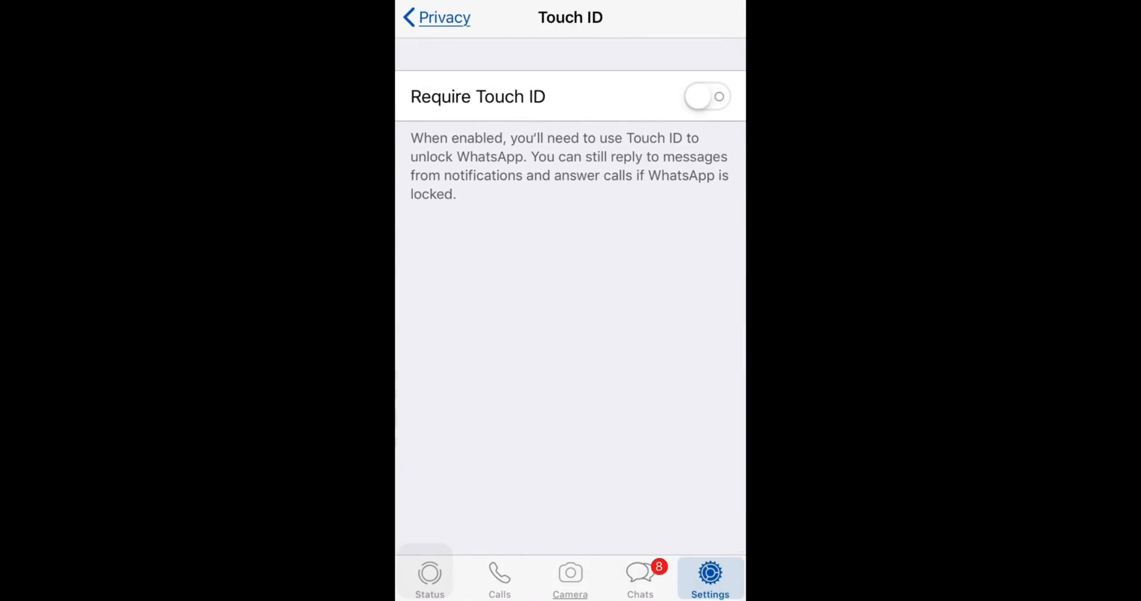
Switch Require Touch ID on, revealing the lock timing choices with After 15 minutes selected
{"action": "left_click", "coordinate": [705, 96]}
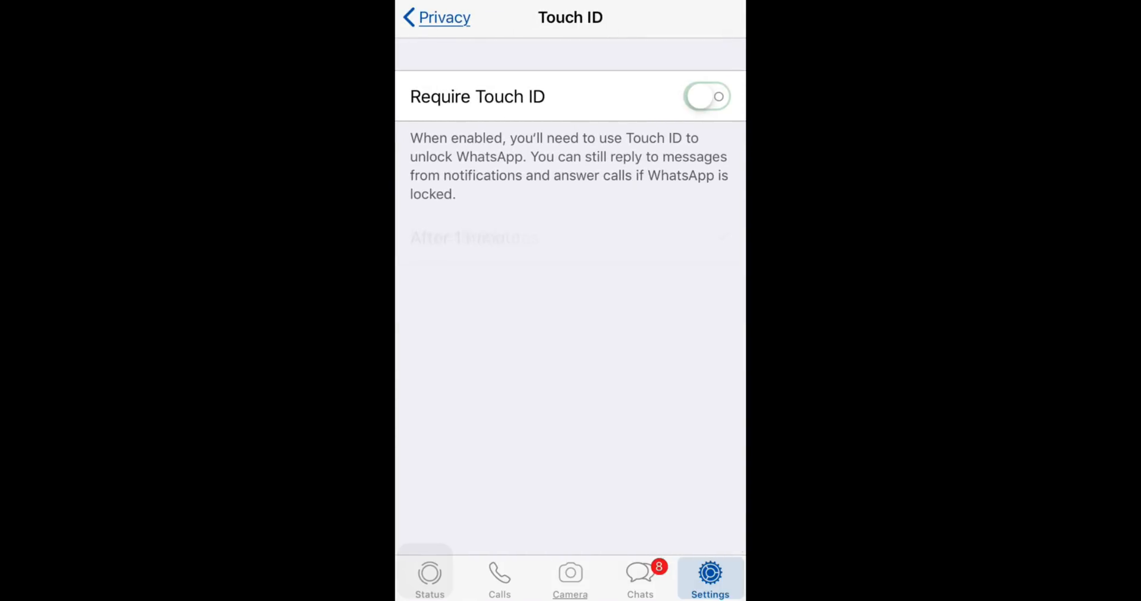
{"action": "left_click", "coordinate": [706, 96]}
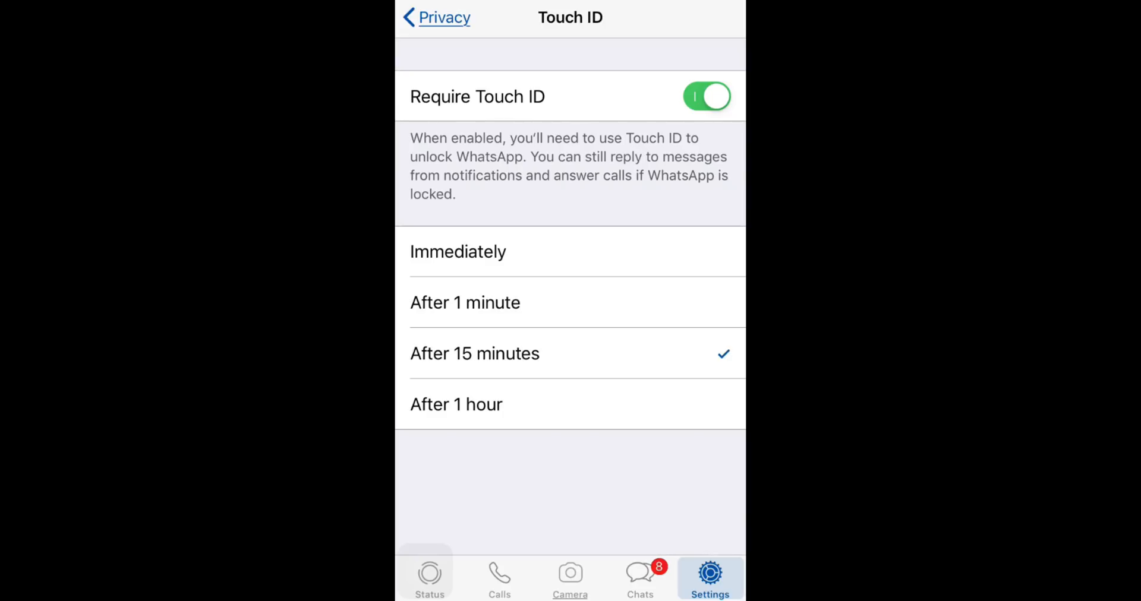
Set lock timing to After 1 hour, then Immediately, and reopen WhatsApp to get the Touch ID prompt
{"action": "left_click", "coordinate": [456, 404]}
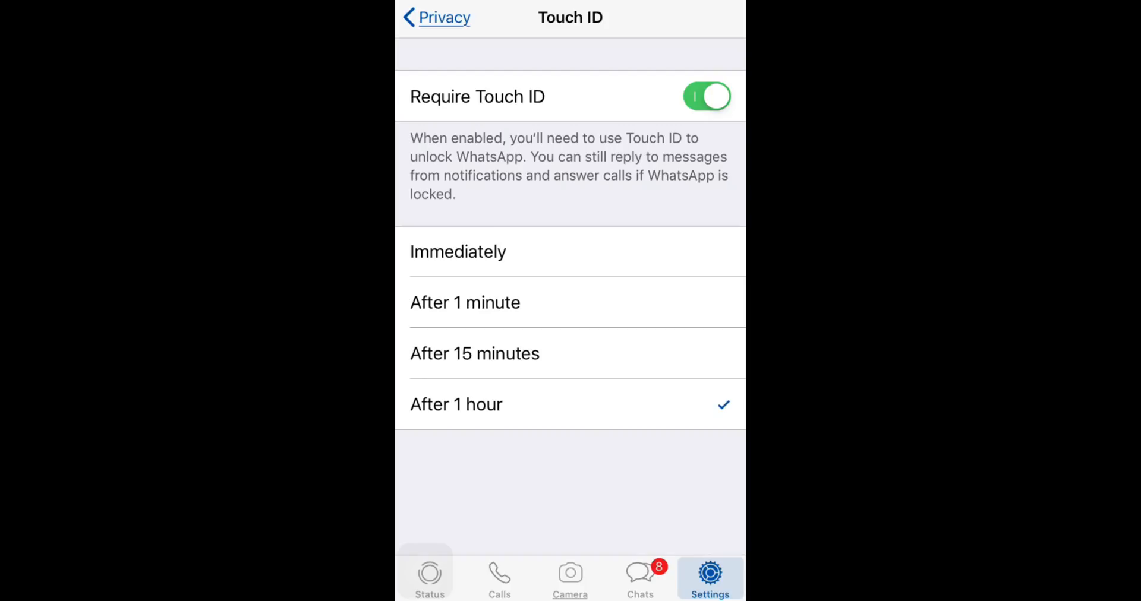
{"action": "left_click", "coordinate": [458, 251]}
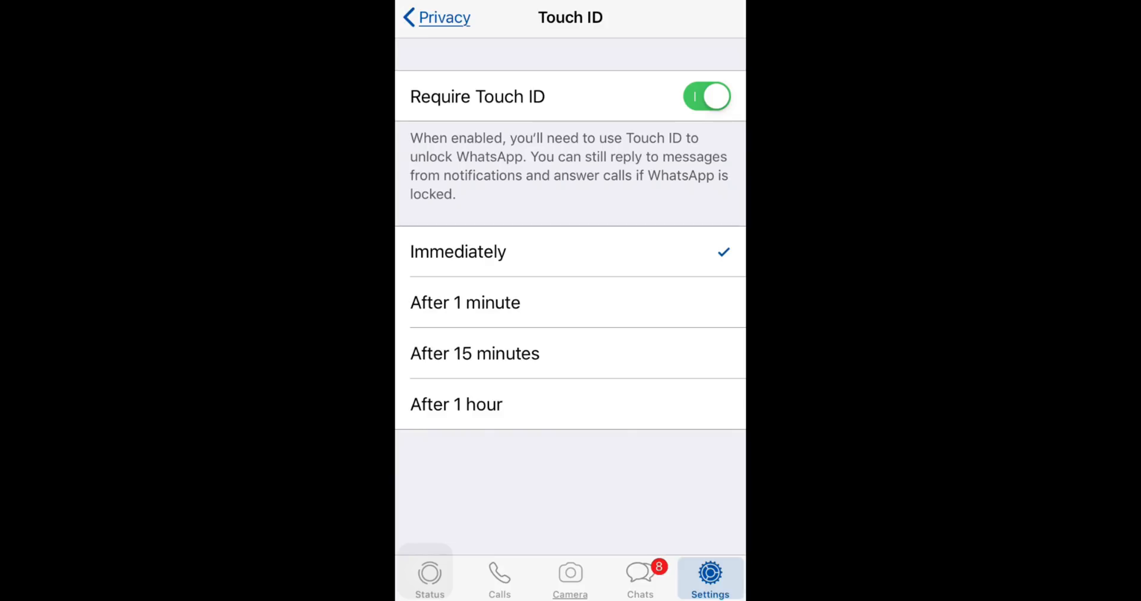
{"action": "left_click", "coordinate": [705, 96]}
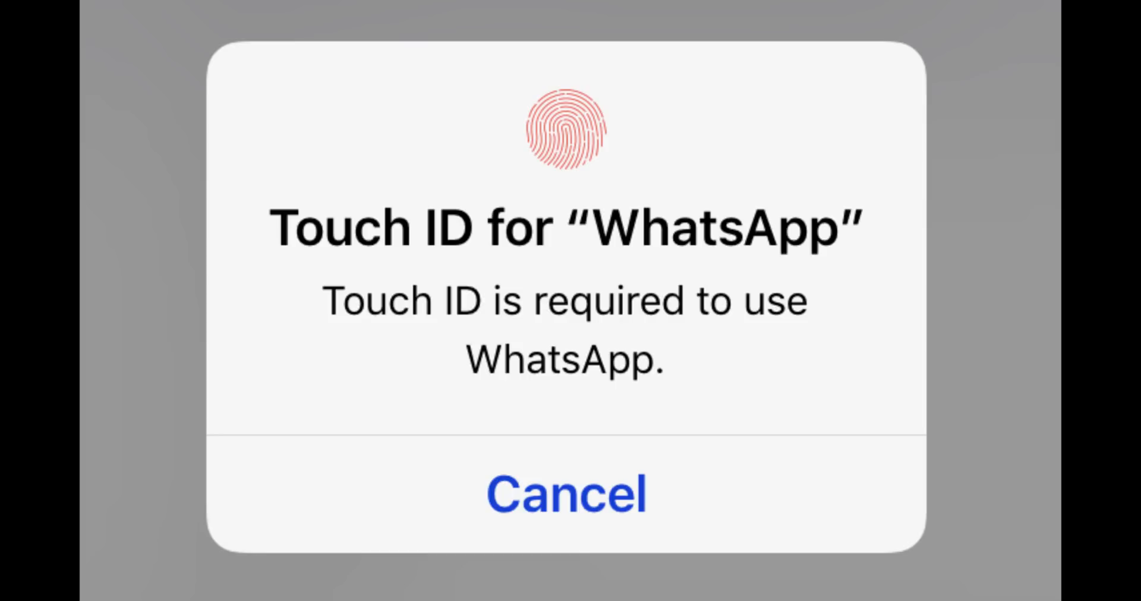